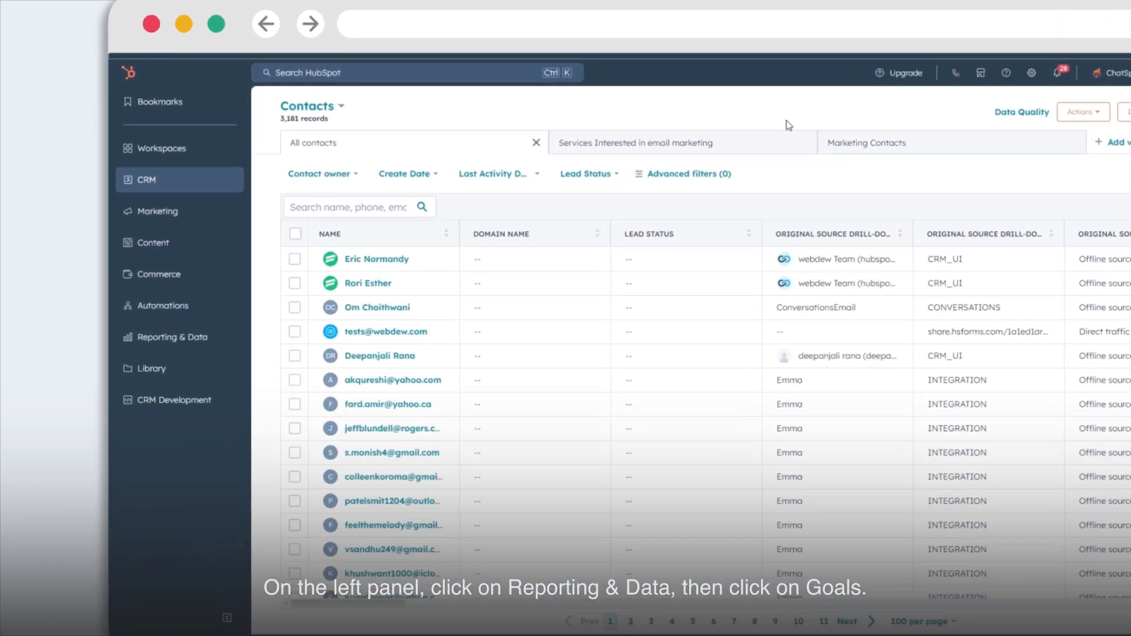
Open the Goals page from the Reporting & Data menu in the sidebar
left_click(173, 337)
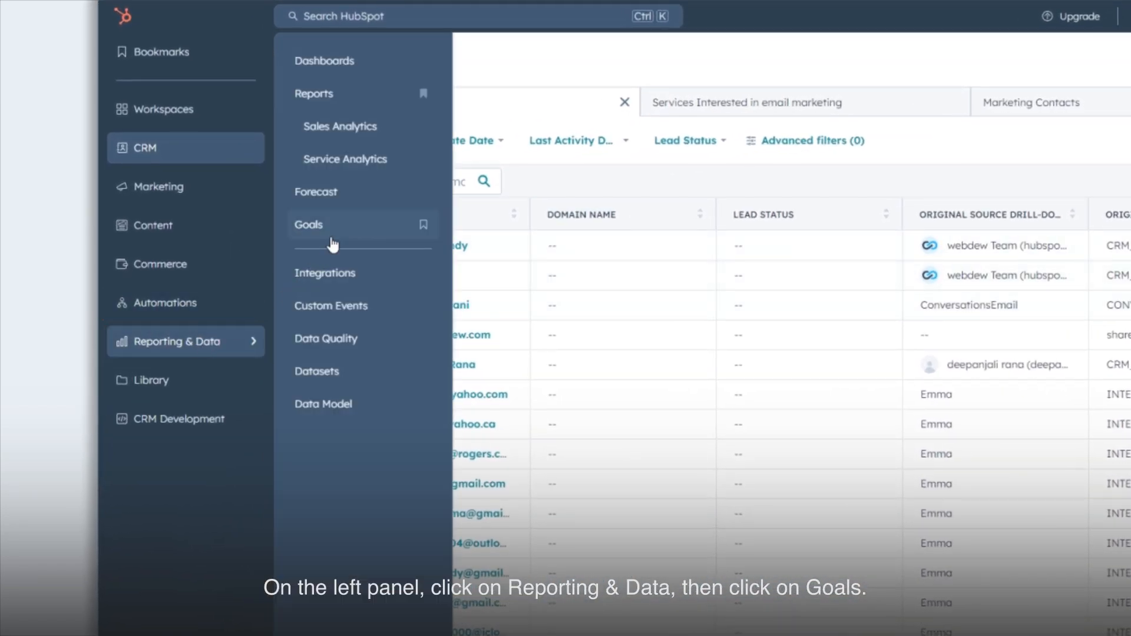
left_click(309, 224)
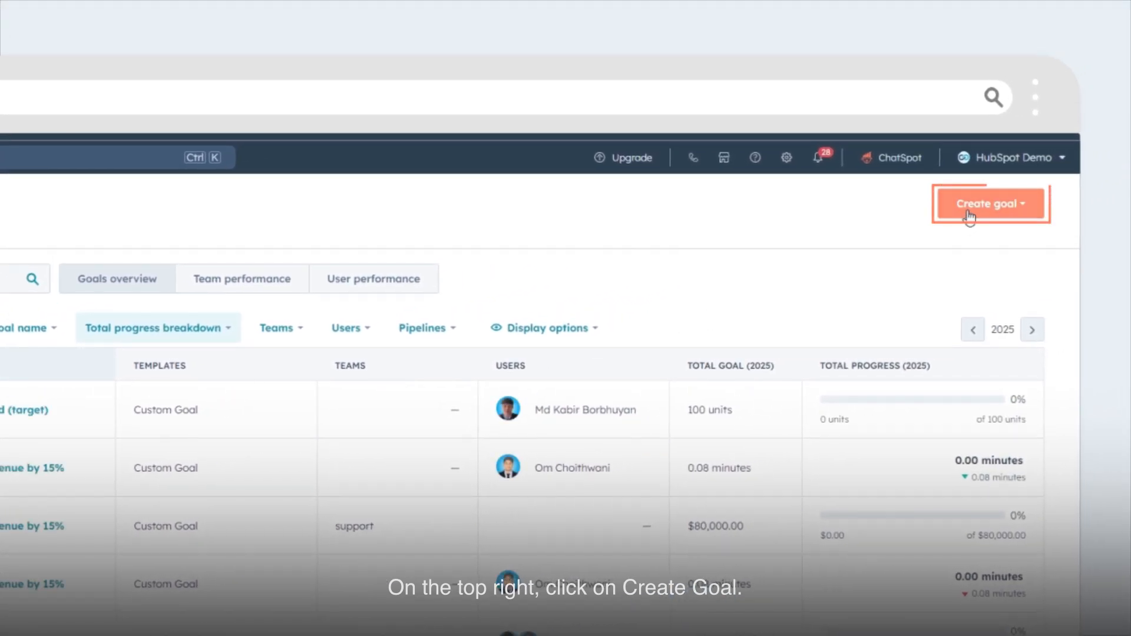
Begin a new custom goal and enter 'orde' in its definition fields
left_click(990, 204)
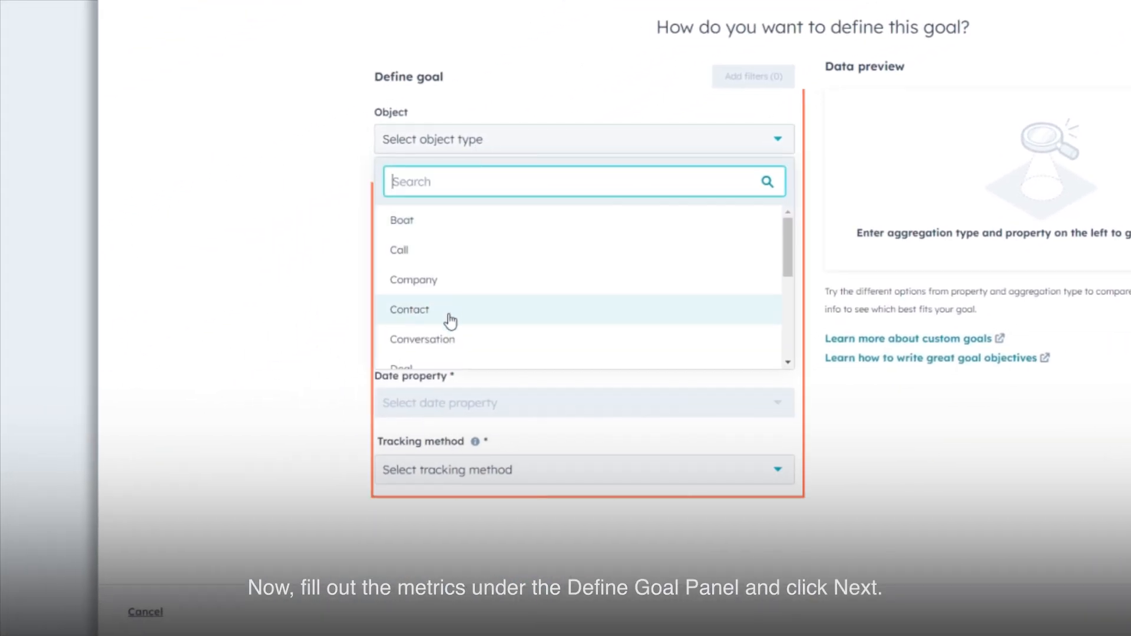
type("orde")
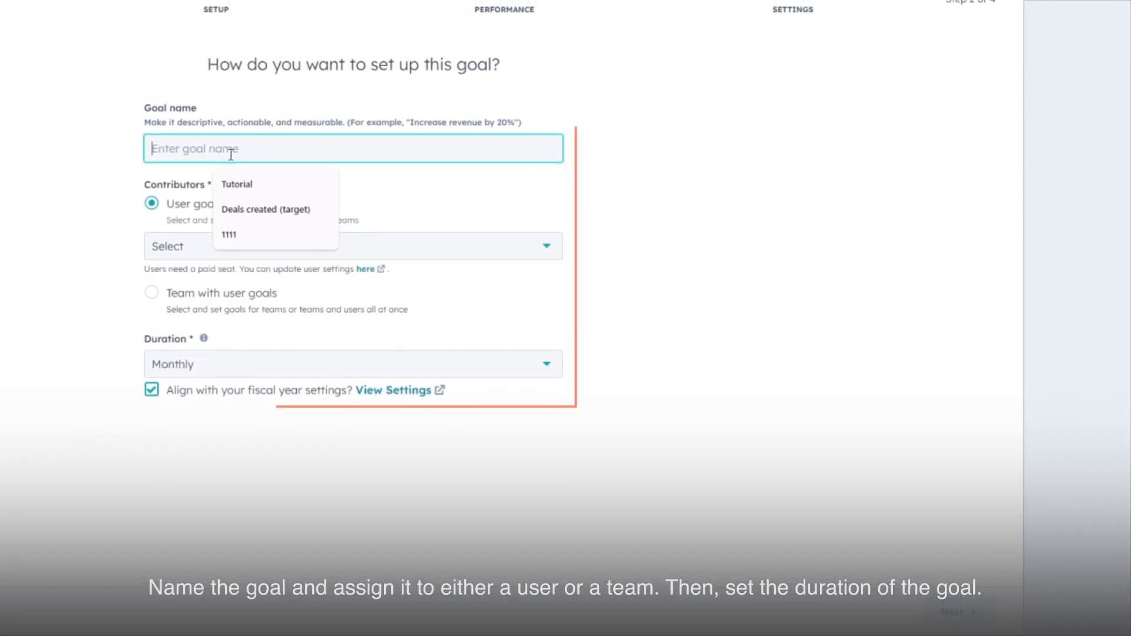
Name the goal Tutorial with Monthly duration, then proceed through targets and notifications to save
left_click(180, 378)
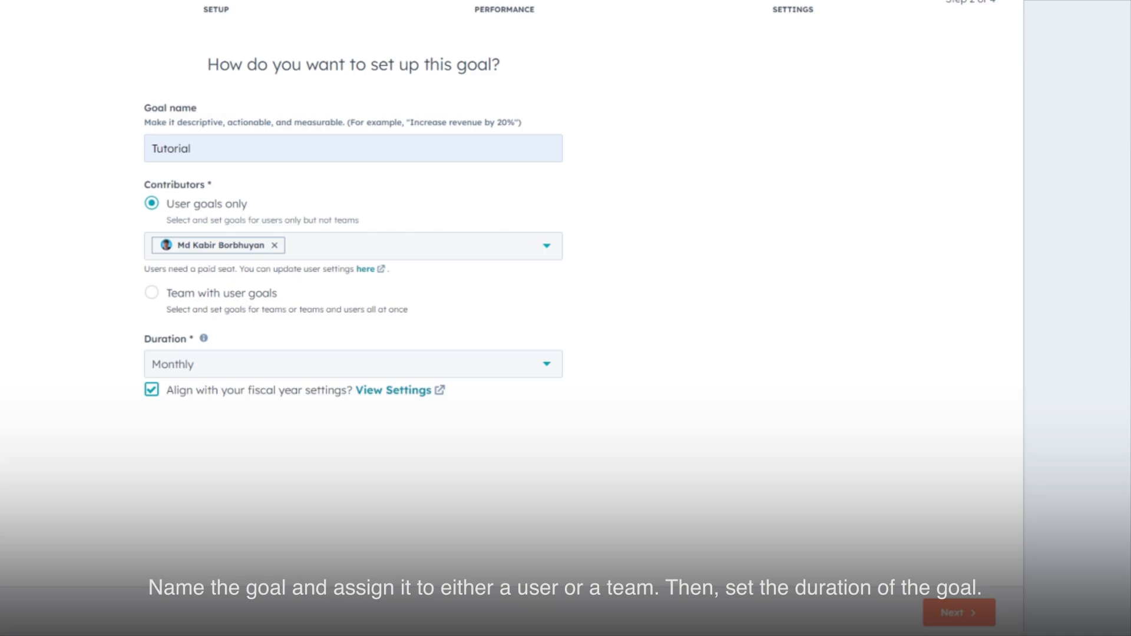
left_click(353, 363)
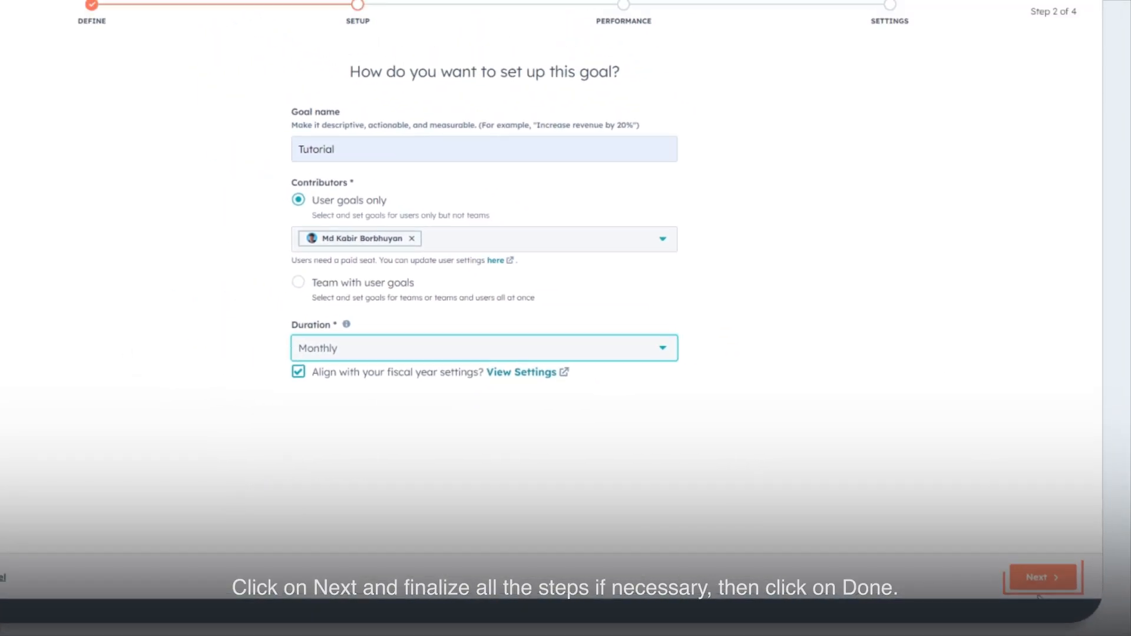
left_click(1038, 578)
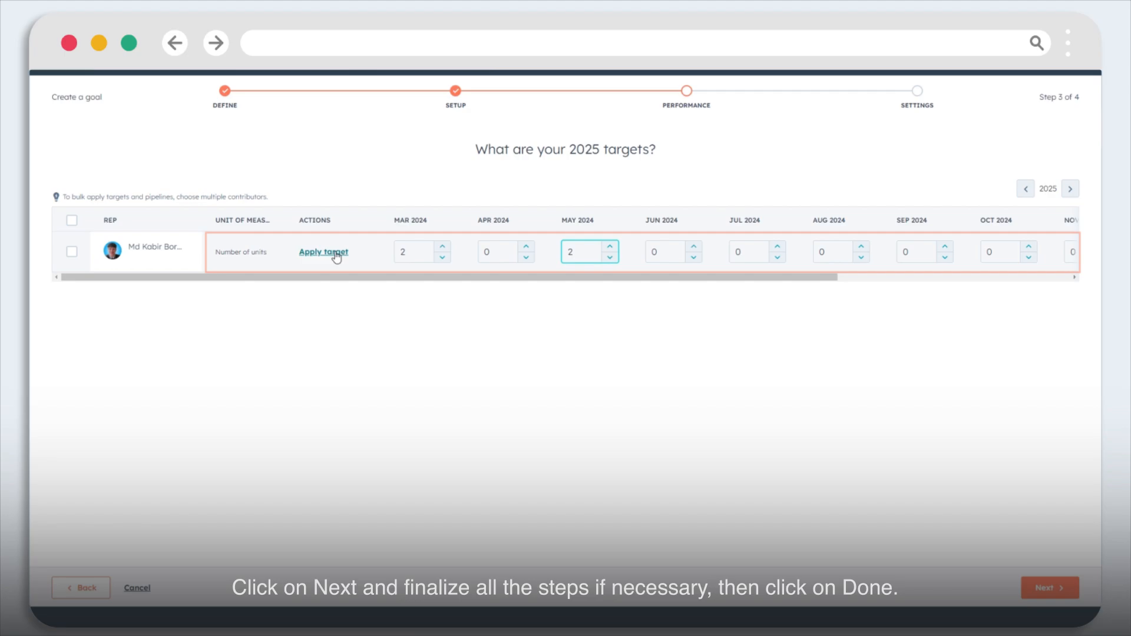
left_click(1049, 587)
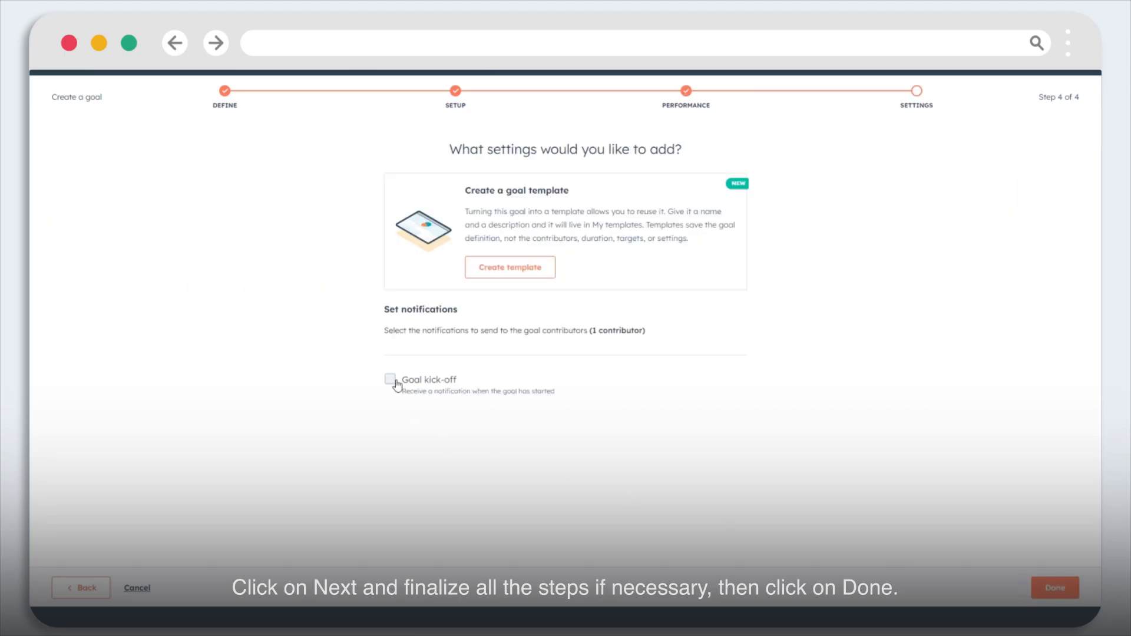
left_click(1054, 587)
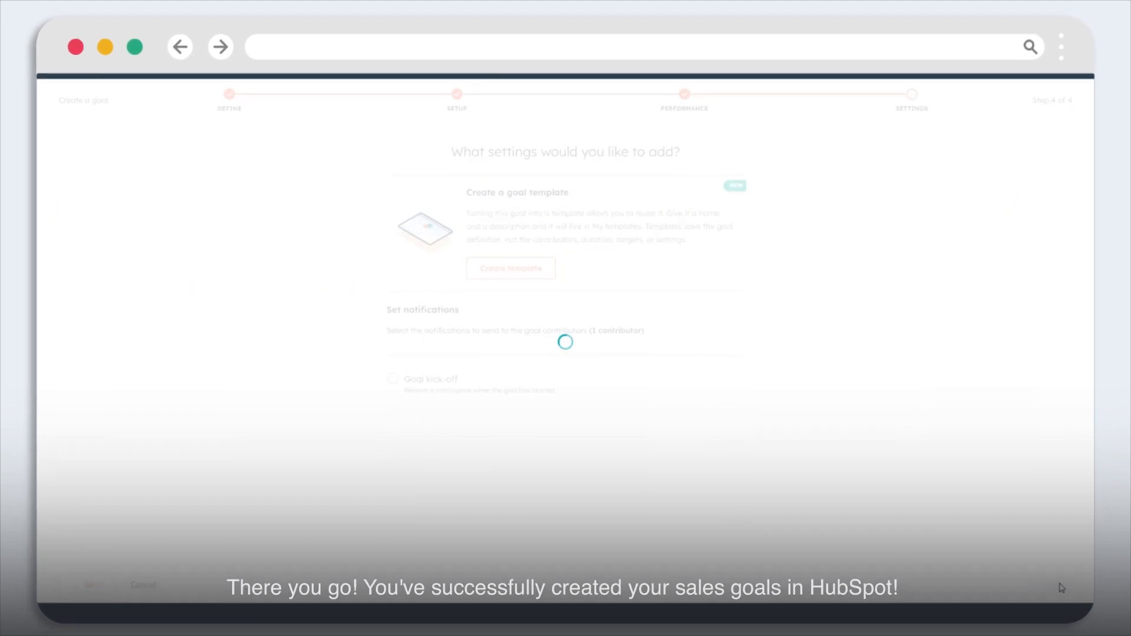